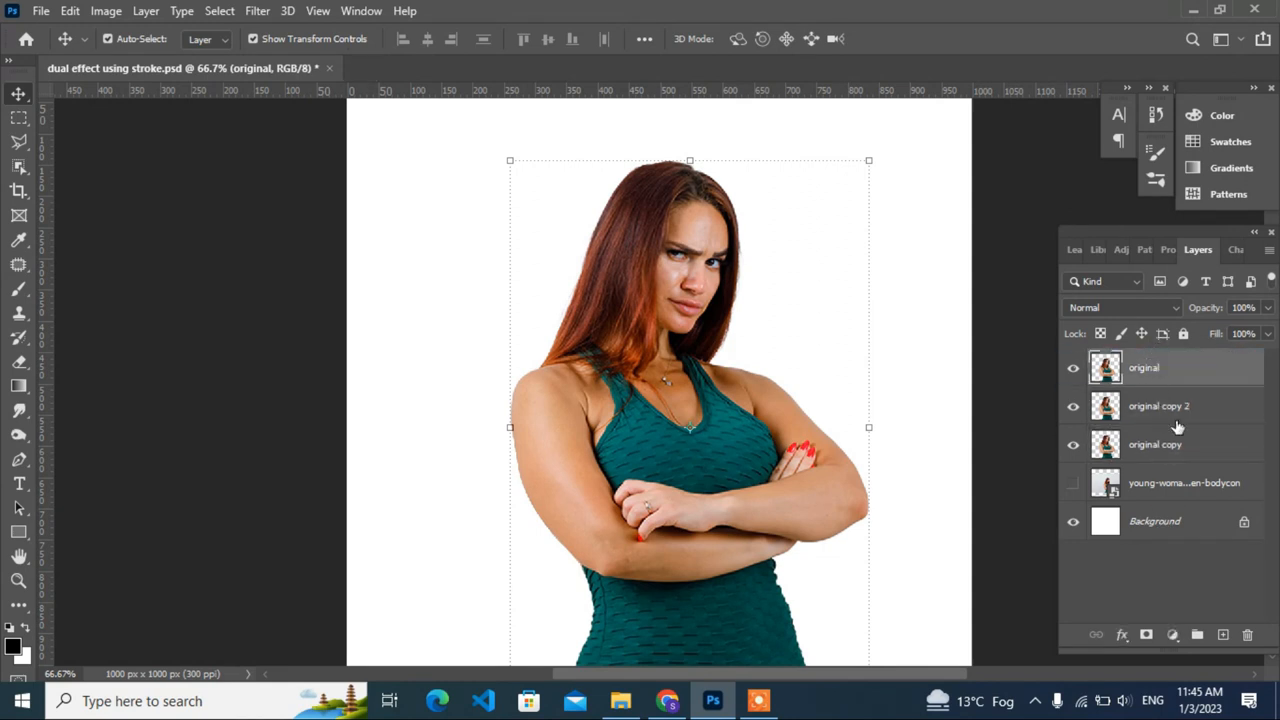
Add a 26 px outside blue Stroke to the middle copy and copy it onto 'original copy 2'
click(1156, 444)
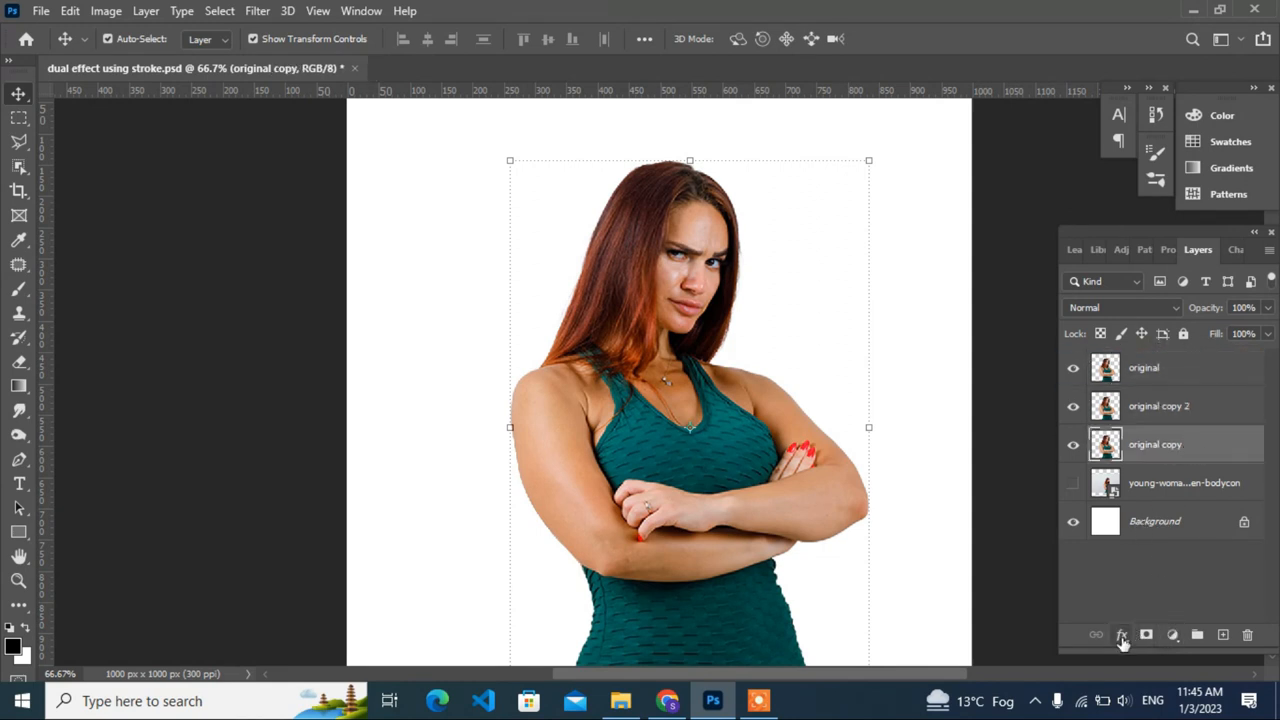
click(1120, 636)
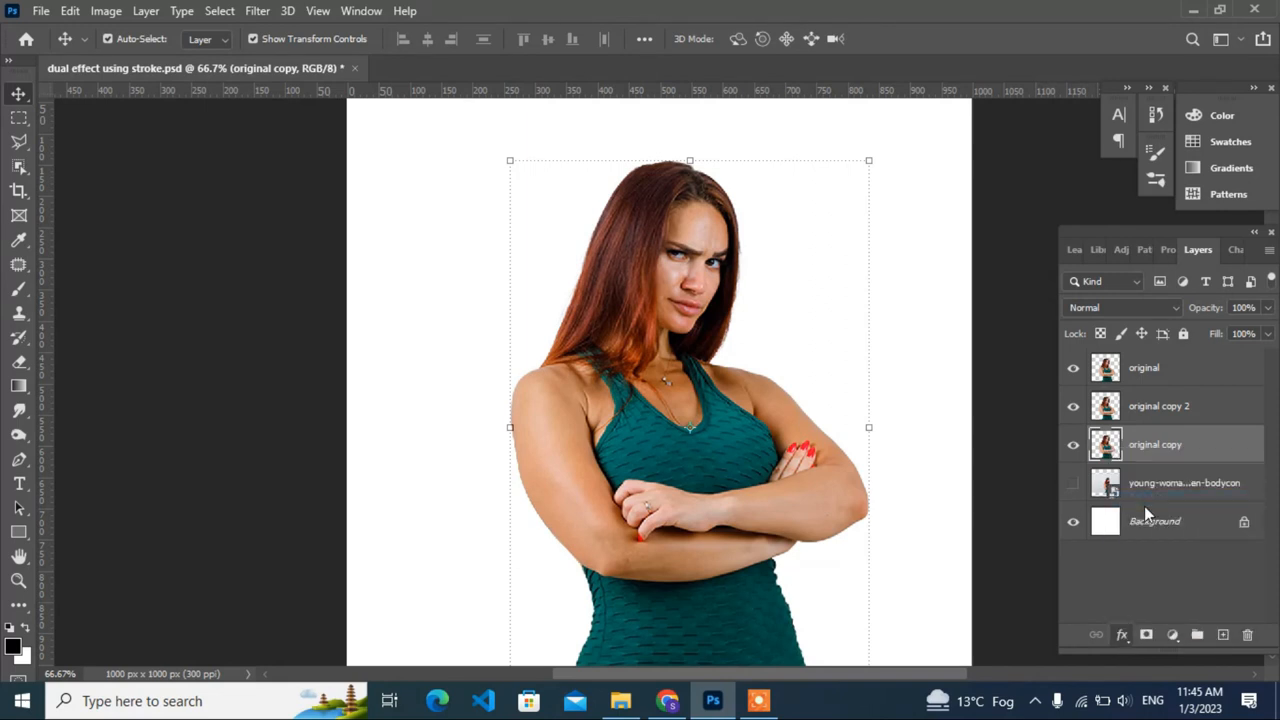
double_click(1156, 444)
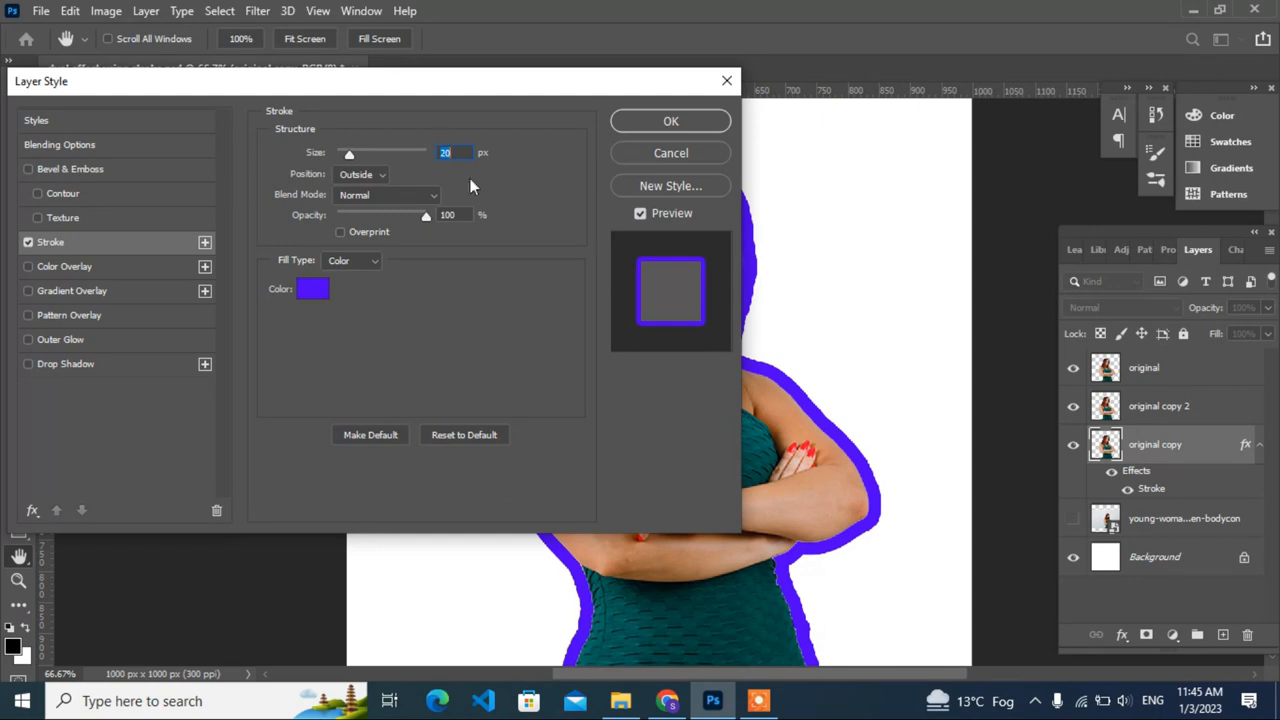
mouse_move(320, 288)
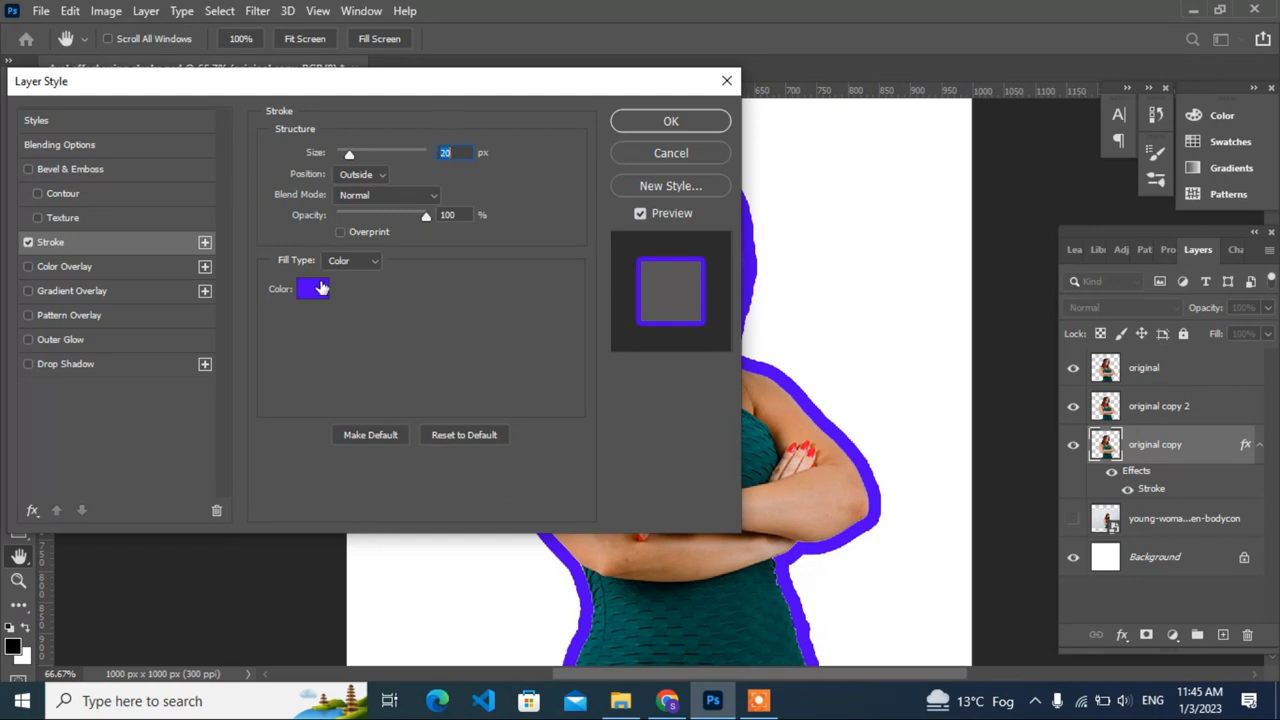
click(670, 120)
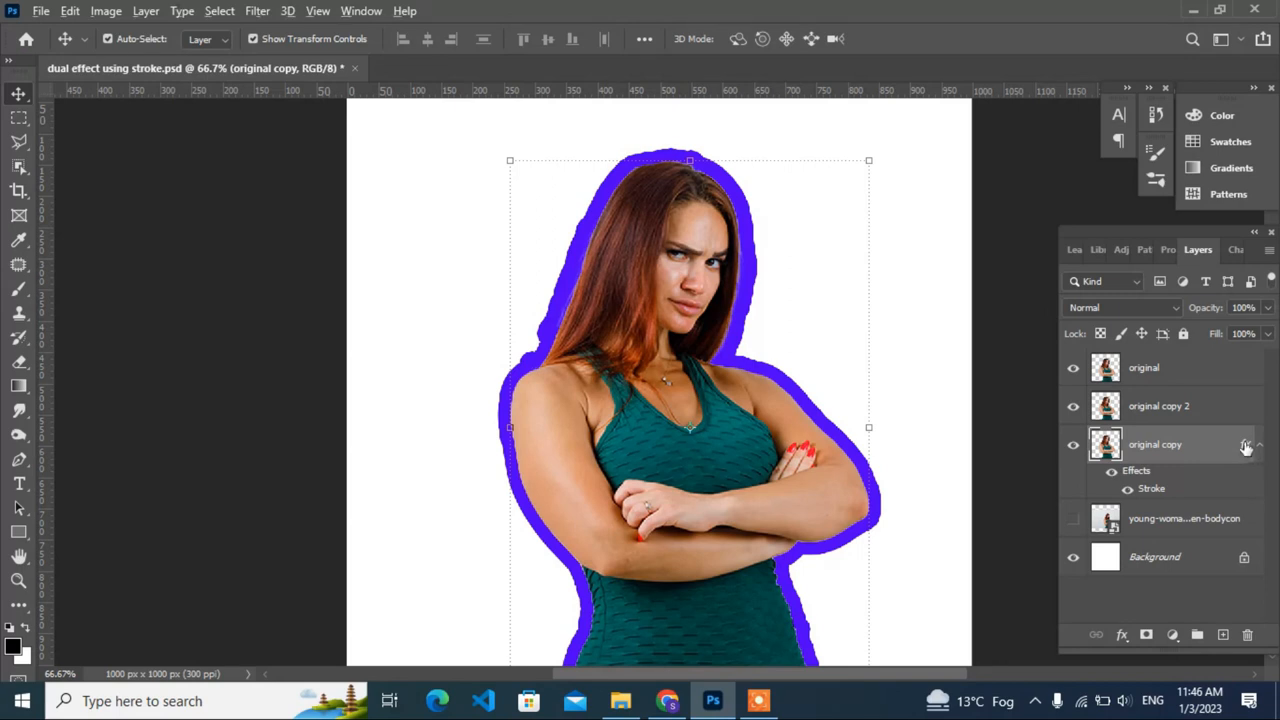
click(1246, 406)
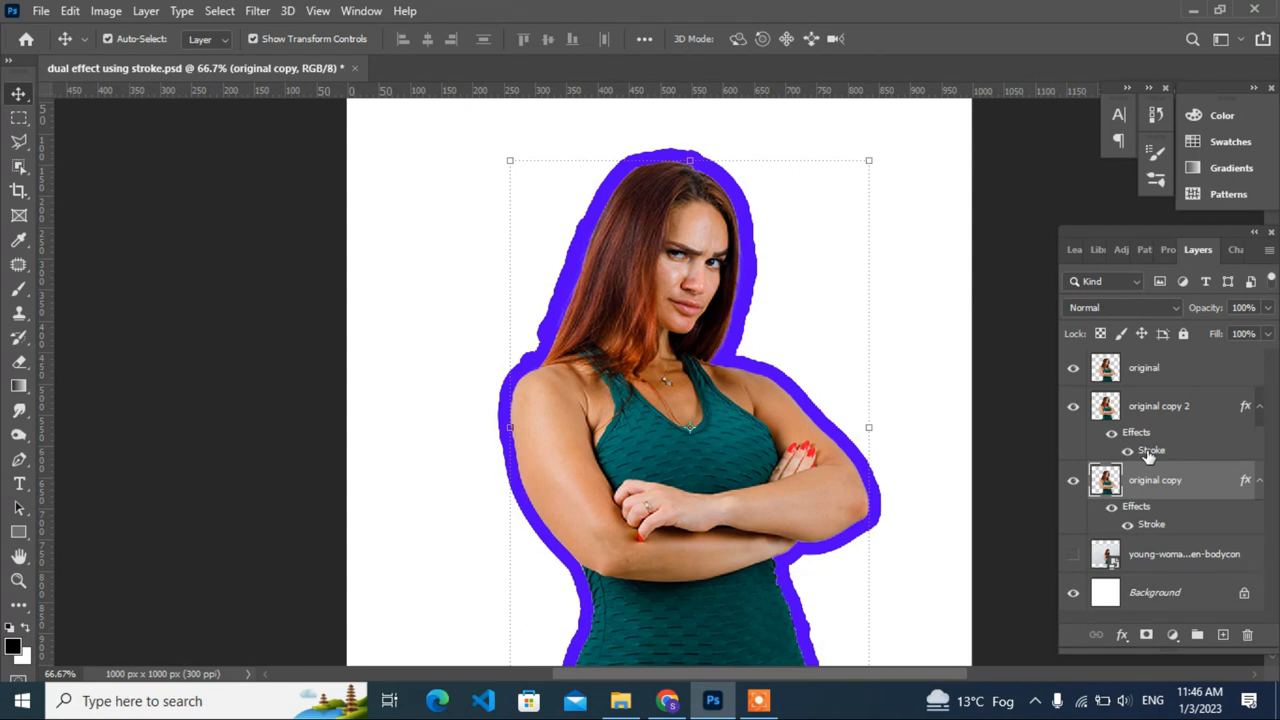
Change the upper copy's Stroke colour to ff0000 red
double_click(1152, 448)
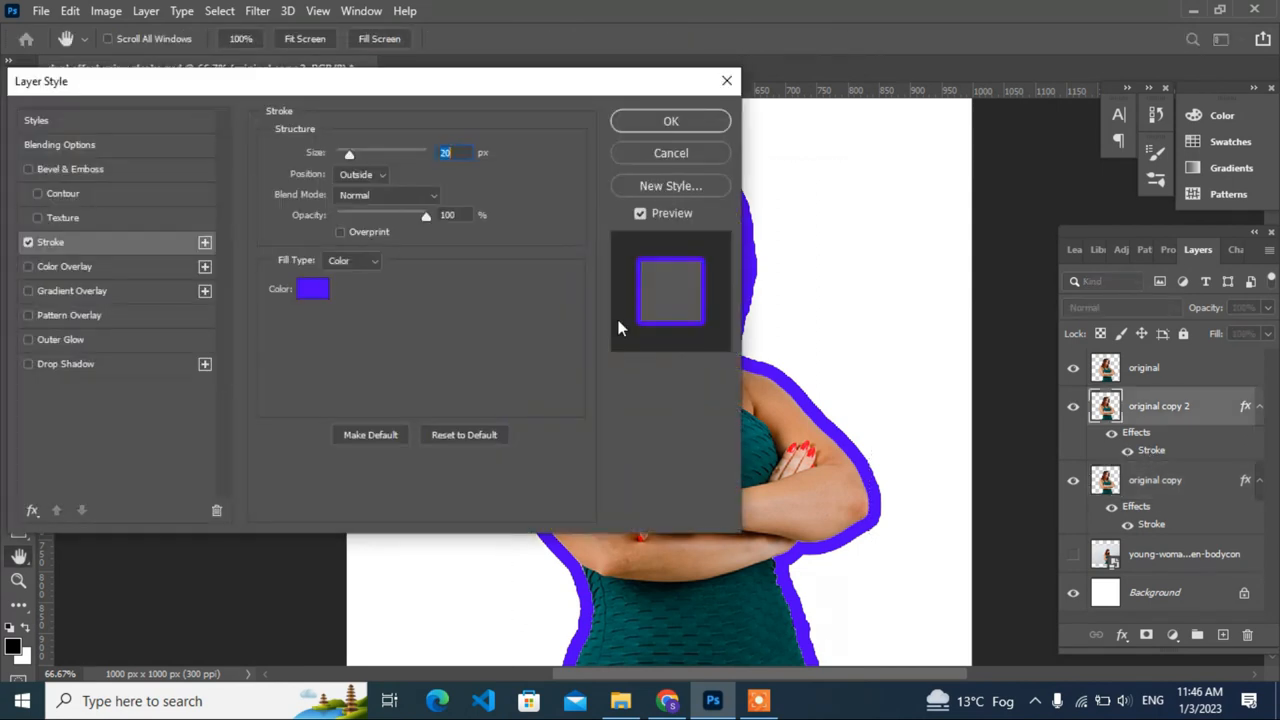
click(312, 288)
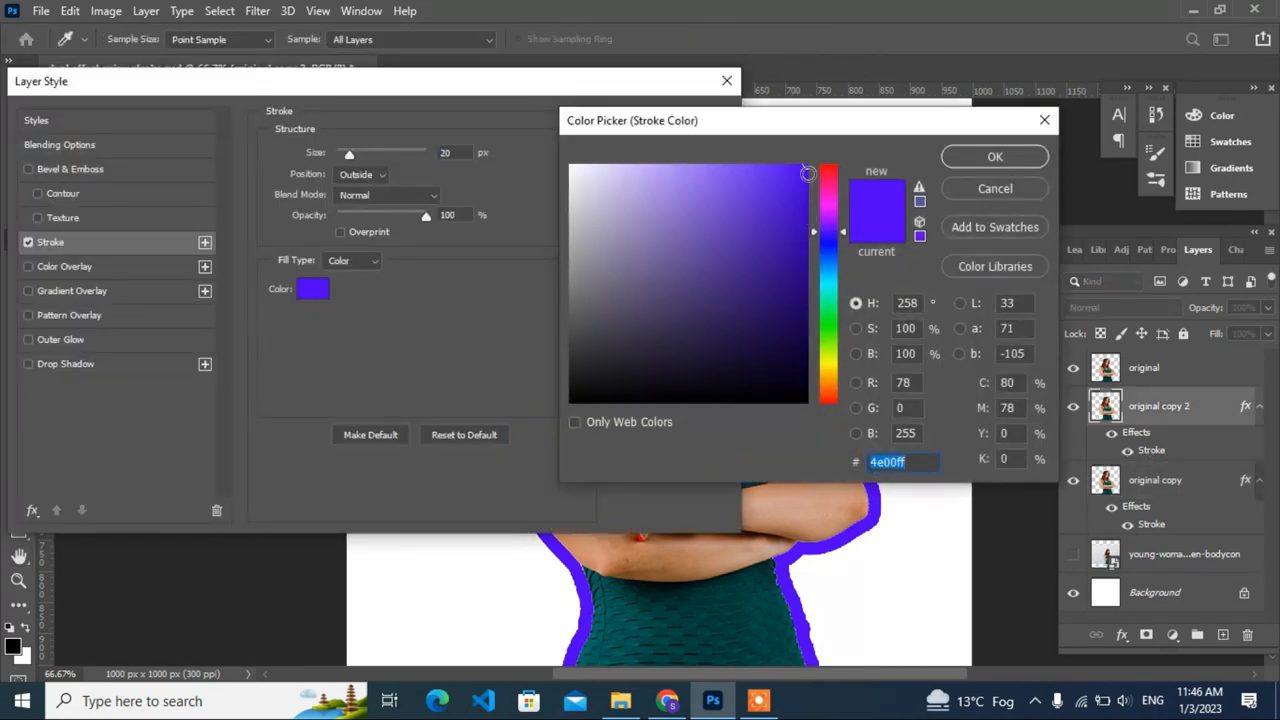
text(ff0000)
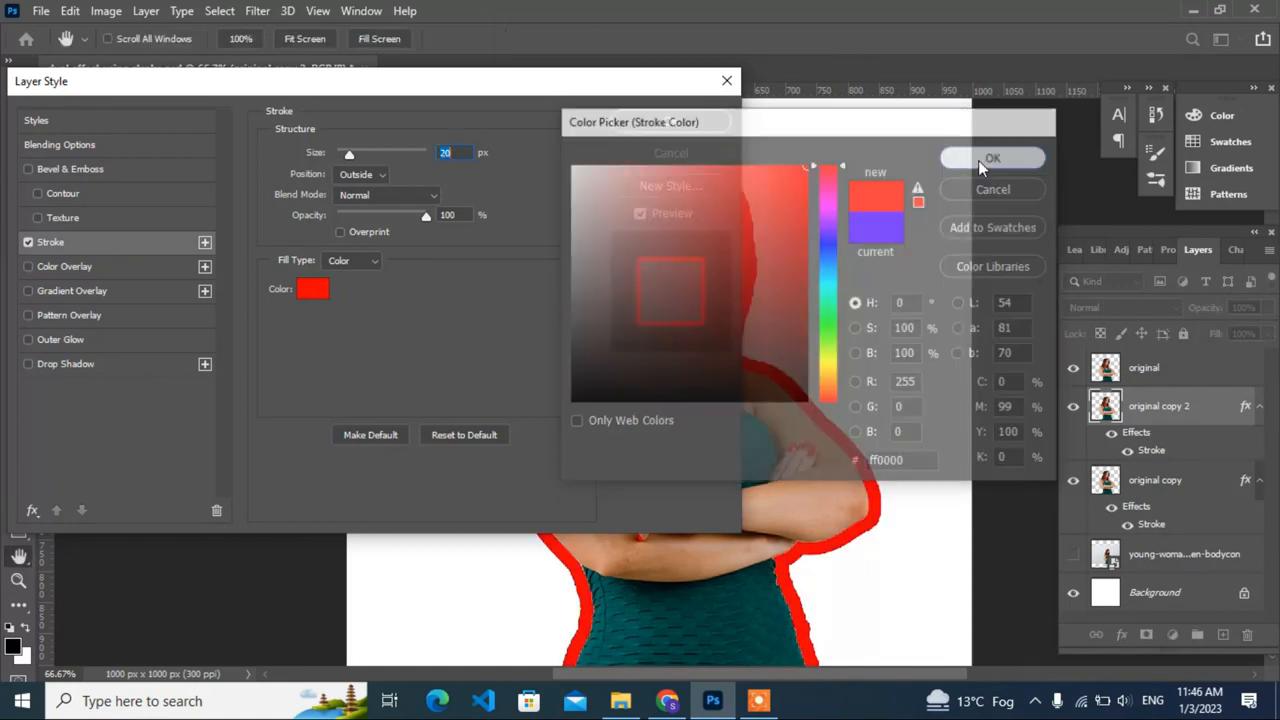
click(992, 158)
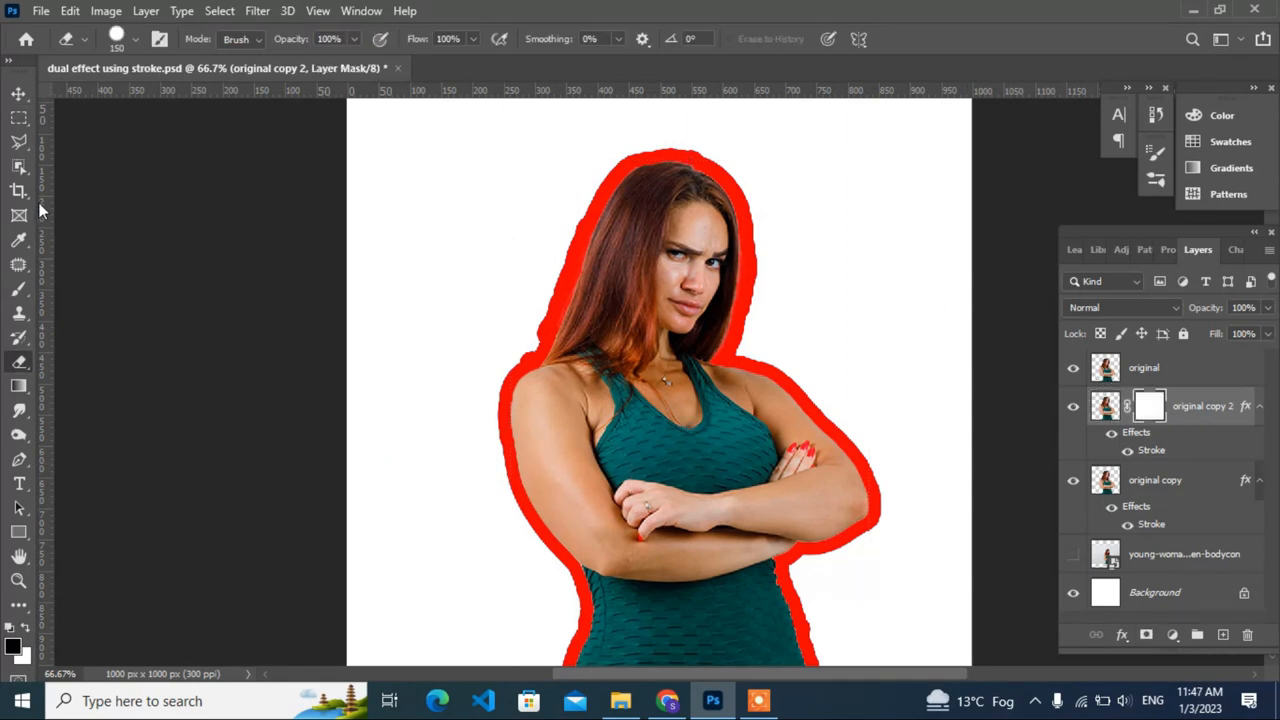
Mask the left half of the red-outlined copy black so blue shows left, red right
click(18, 116)
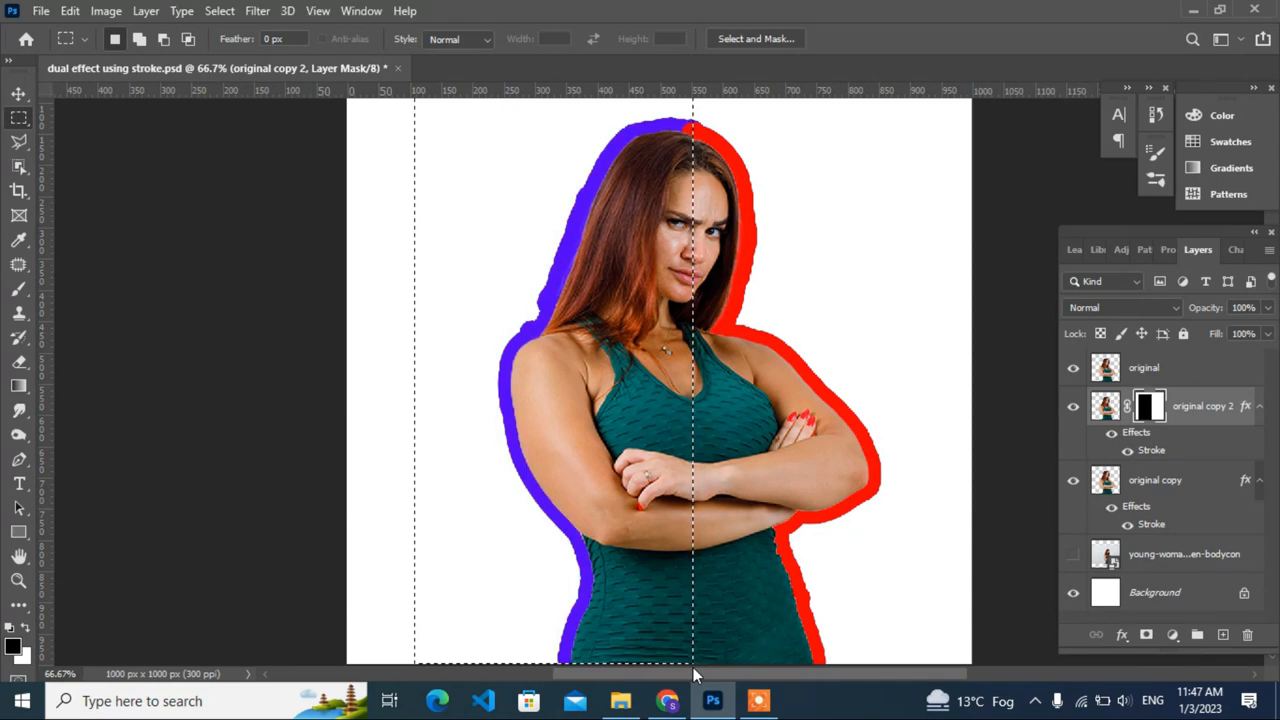
mouse_move(56, 90)
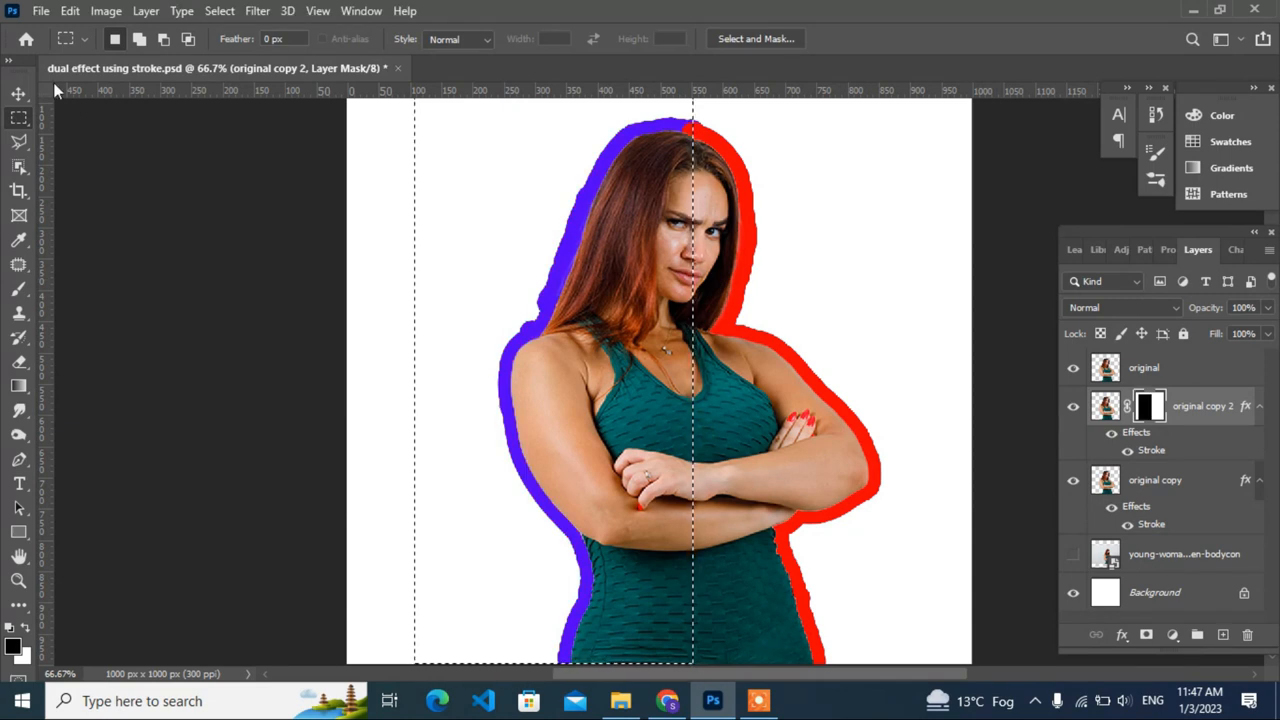
click(18, 94)
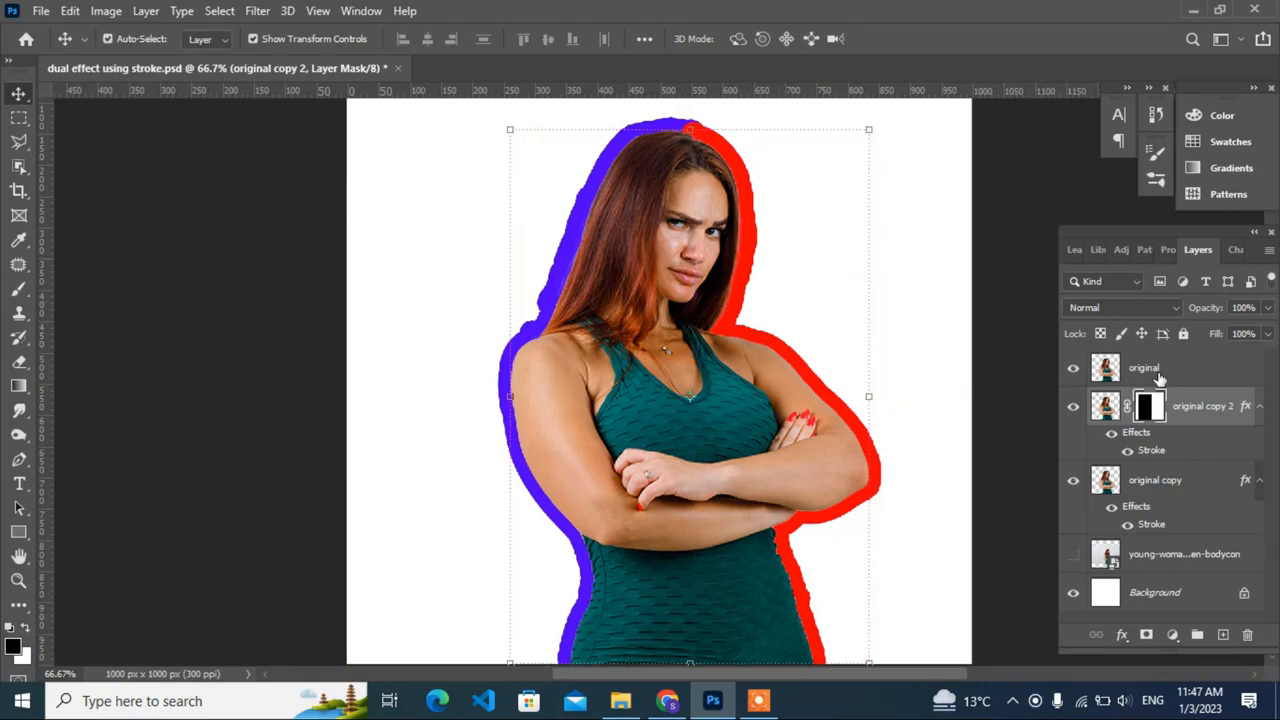
Merge the three top layers and select the silhouette expanded by 12 px
click(1144, 368)
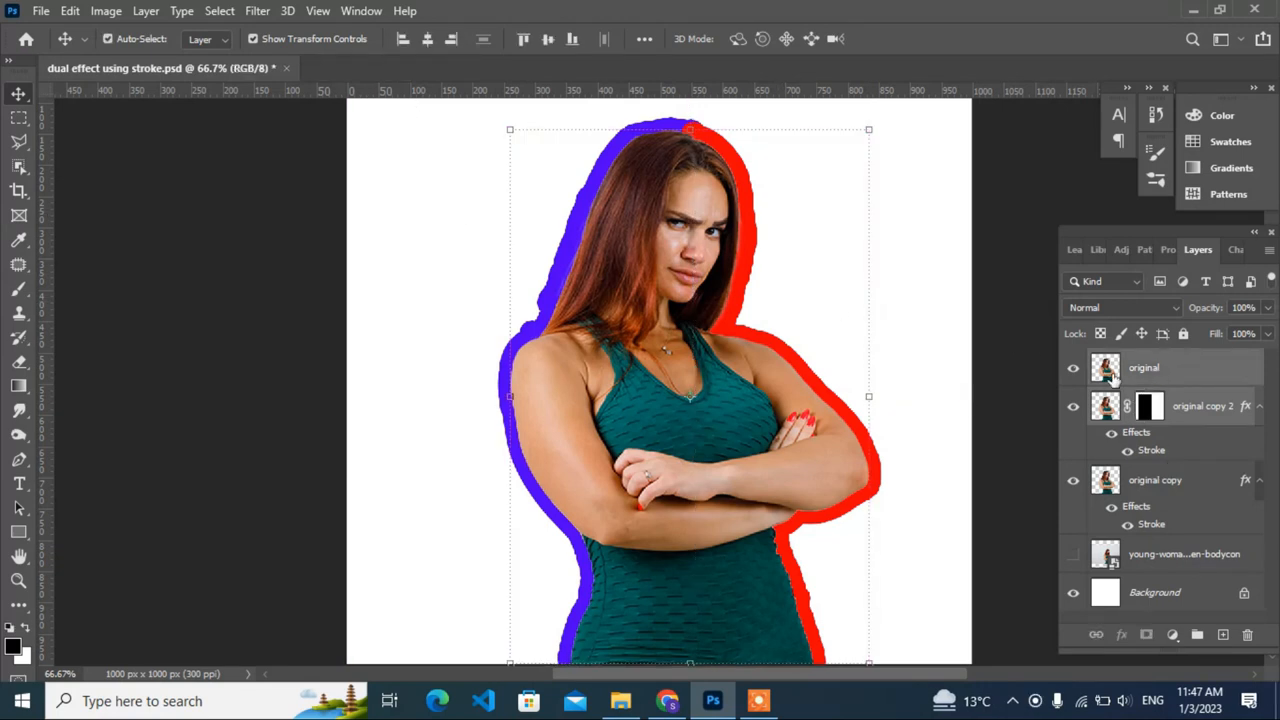
click(1144, 368)
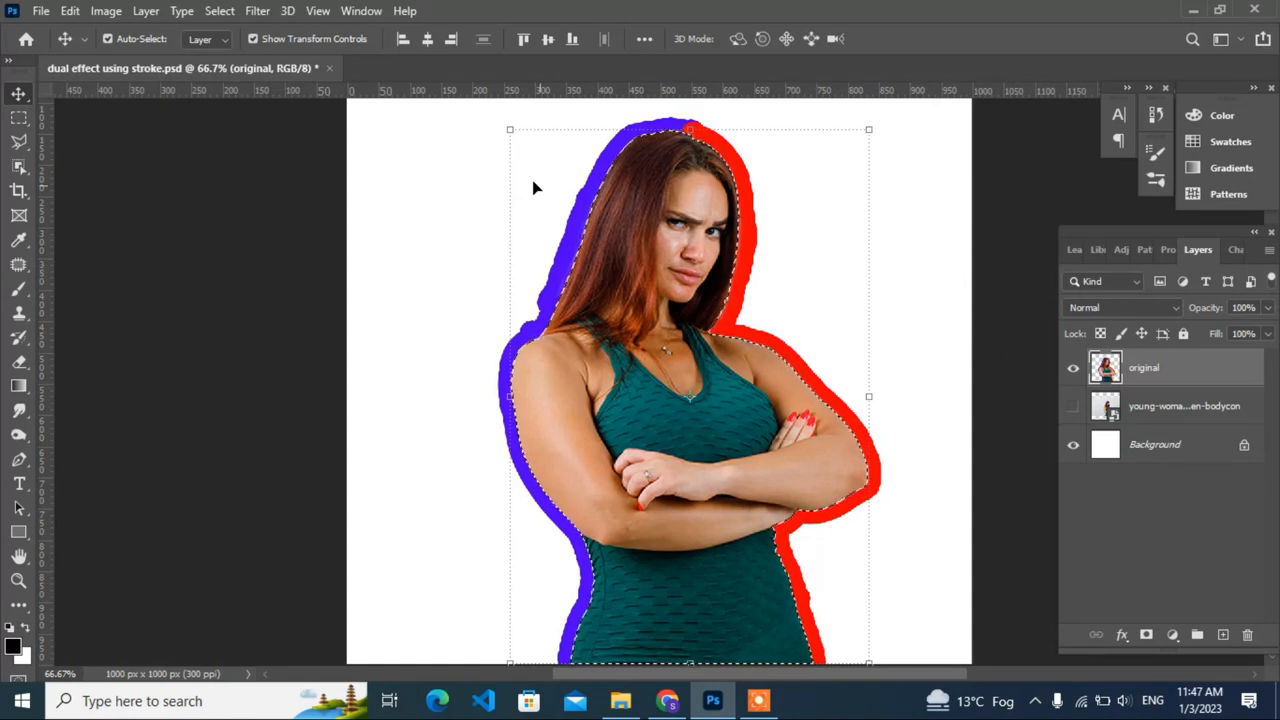
click(220, 12)
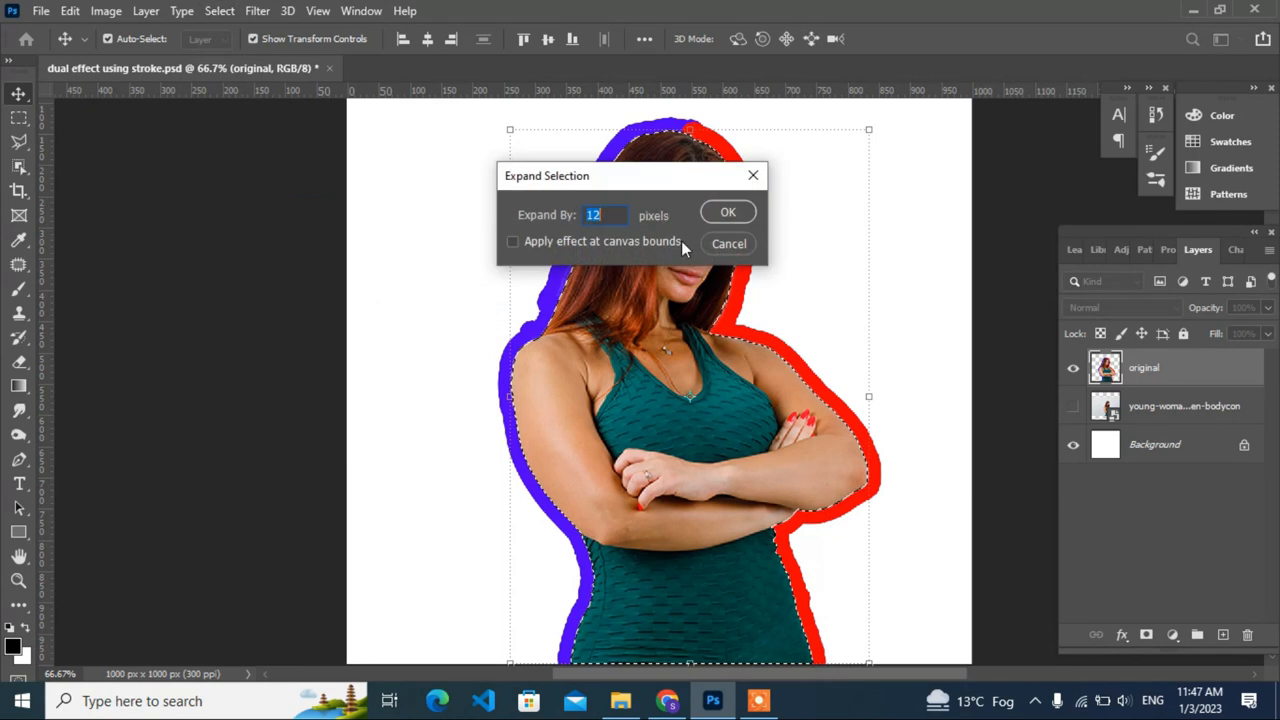
click(728, 212)
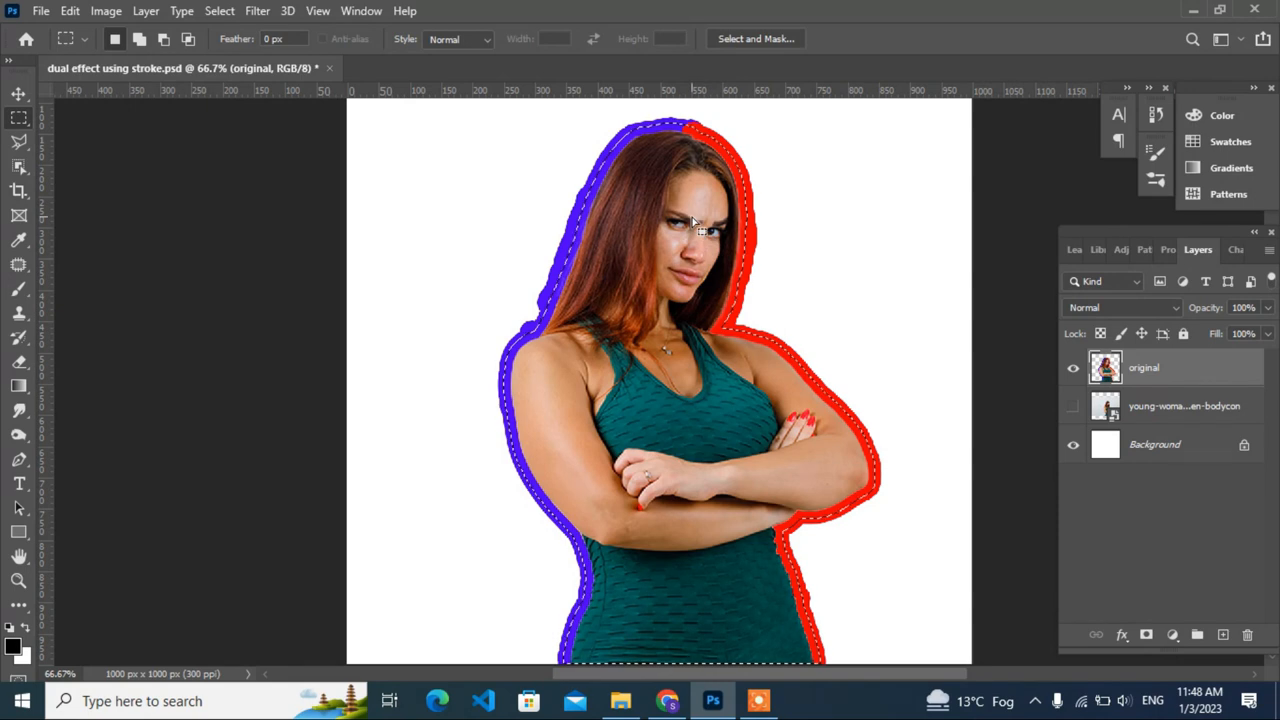
Invert the selection to cover everything outside the grown silhouette
right_click(700, 230)
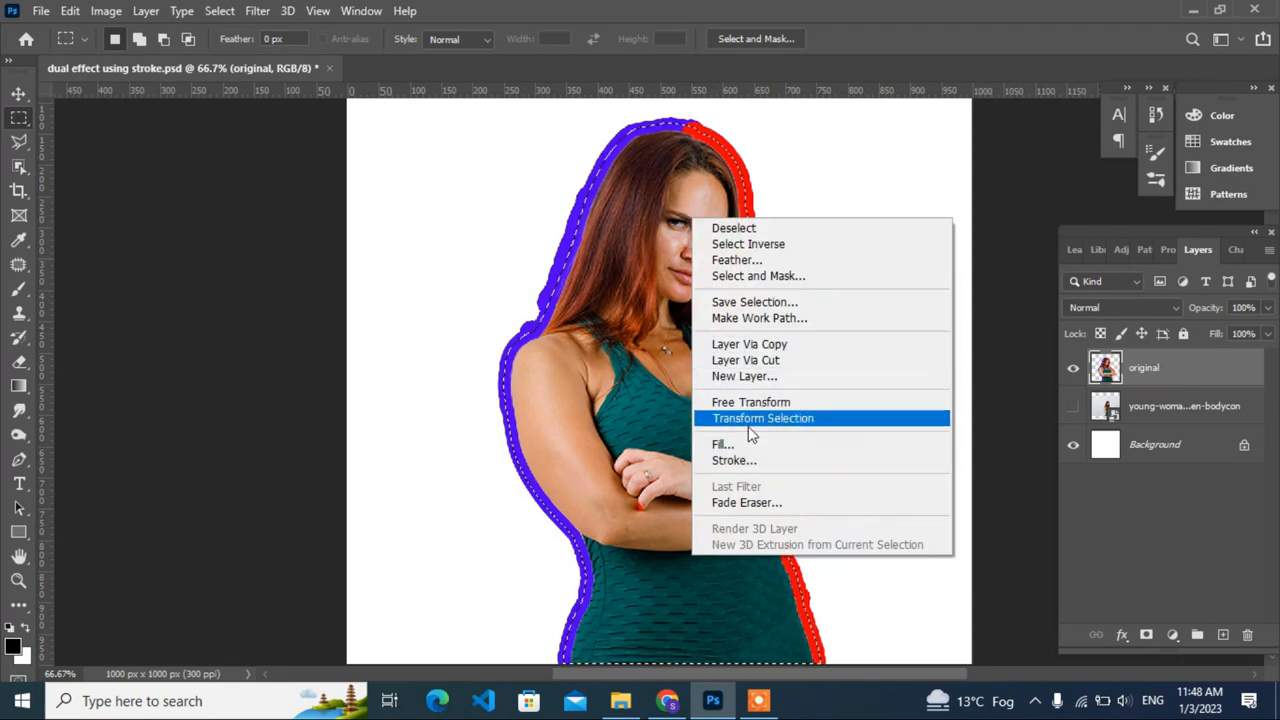
mouse_move(750, 344)
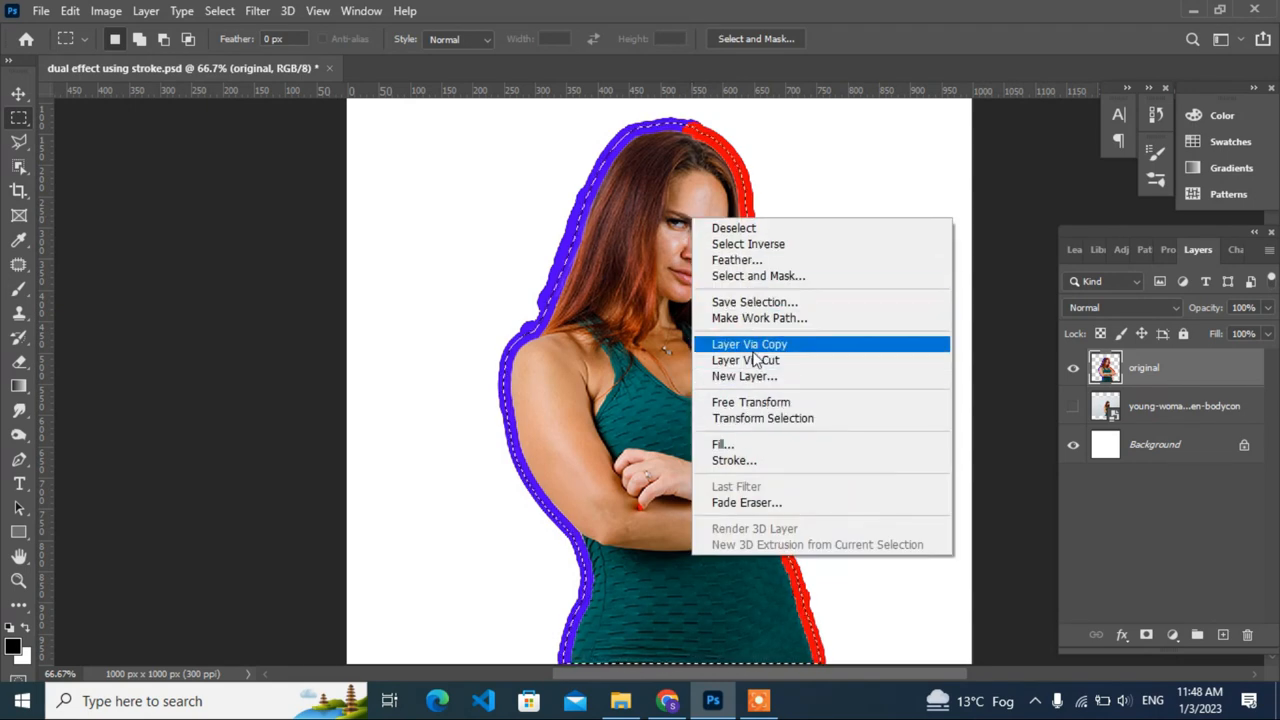
click(748, 344)
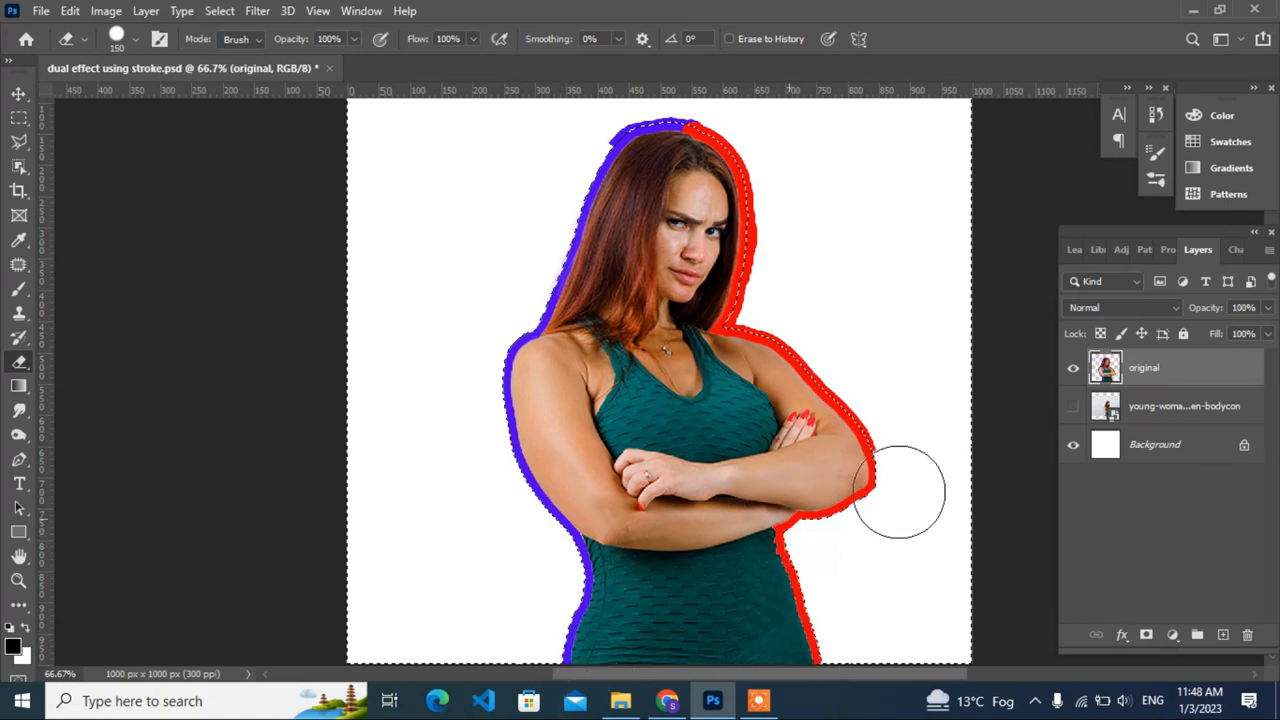
Paint white over the red outline bump at the right elbow and clear the selection
drag(900, 490, 636, 100)
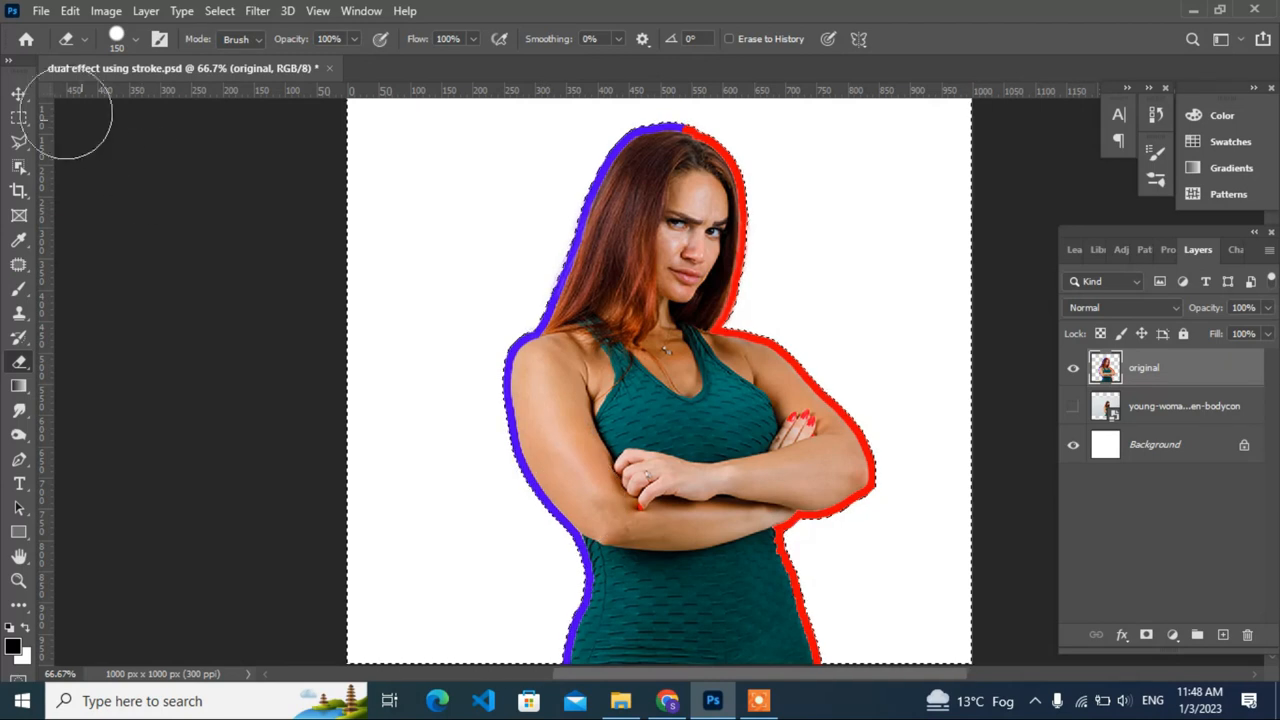
click(18, 94)
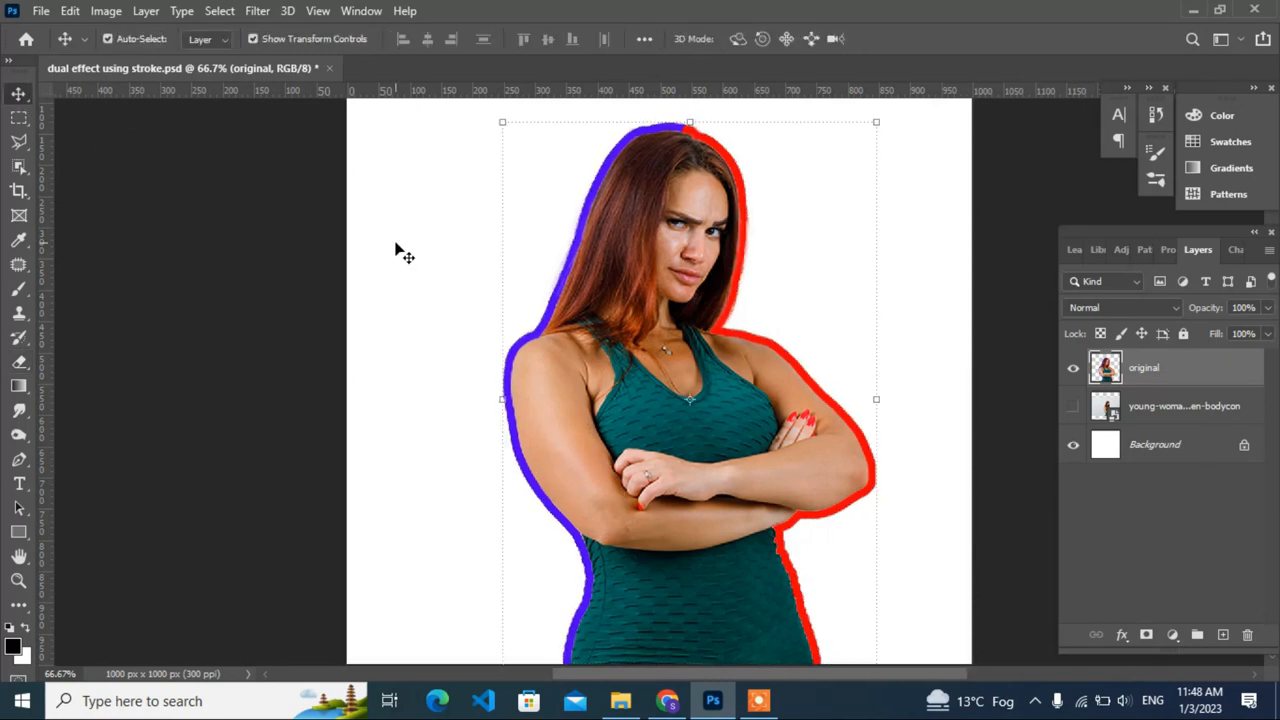
mouse_move(488, 322)
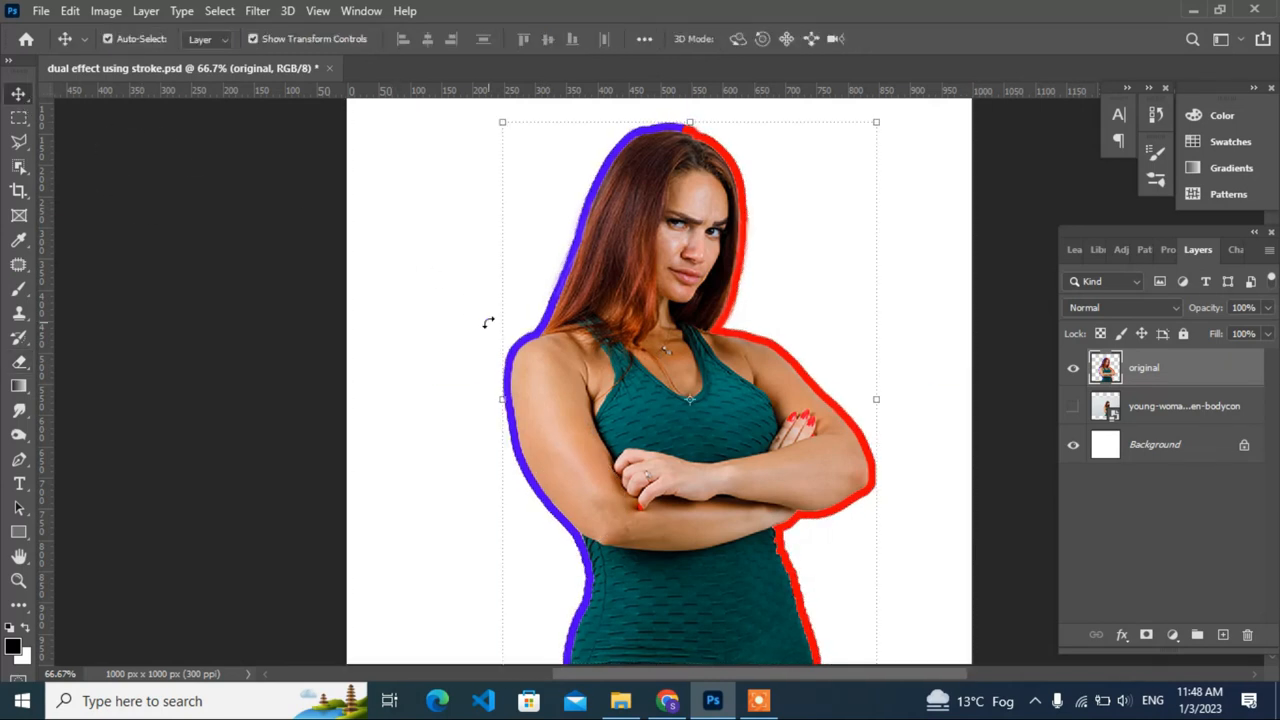